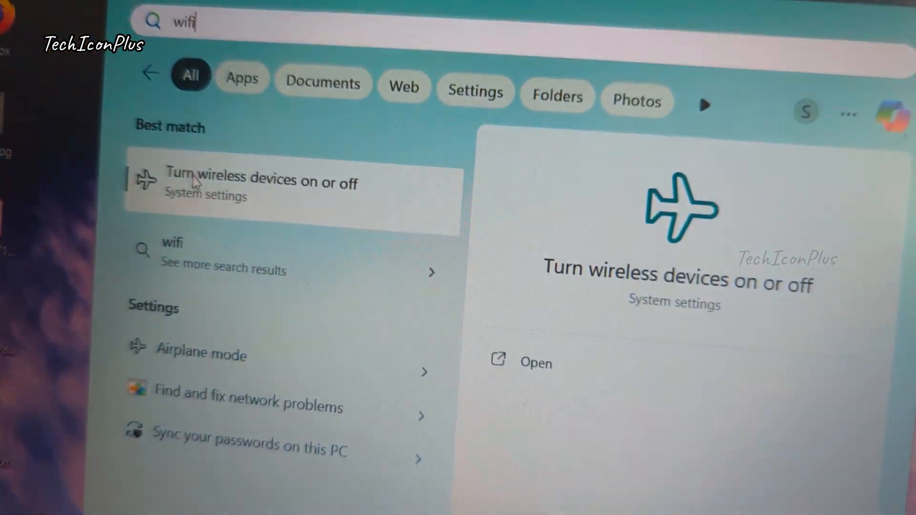
Step: Open 'Turn wireless devices on or off' from the Start search results for 'wifi'
{"action": "left_click", "coordinate": [262, 183]}
{"action": "type", "text": "device"}
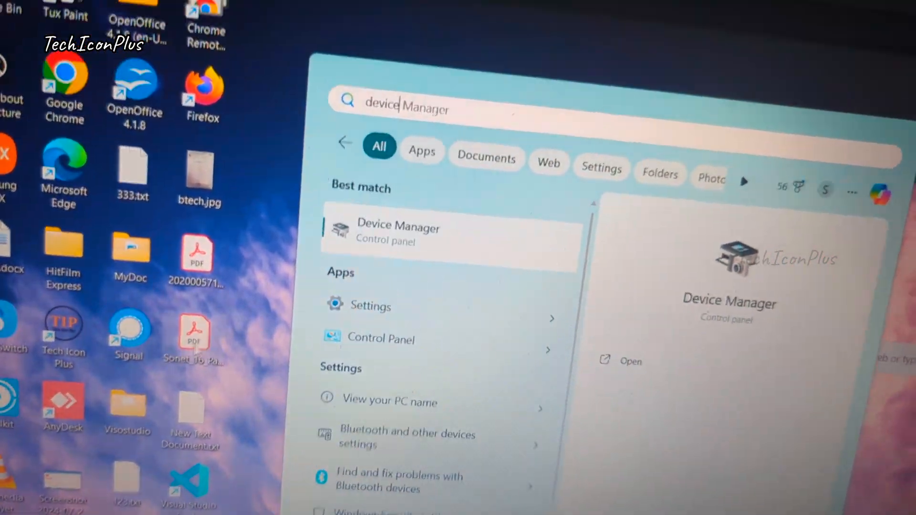
Step: Open Device Manager and confirm disabling the Intel Wireless-AC 9560 adapter
{"action": "left_click", "coordinate": [398, 228]}
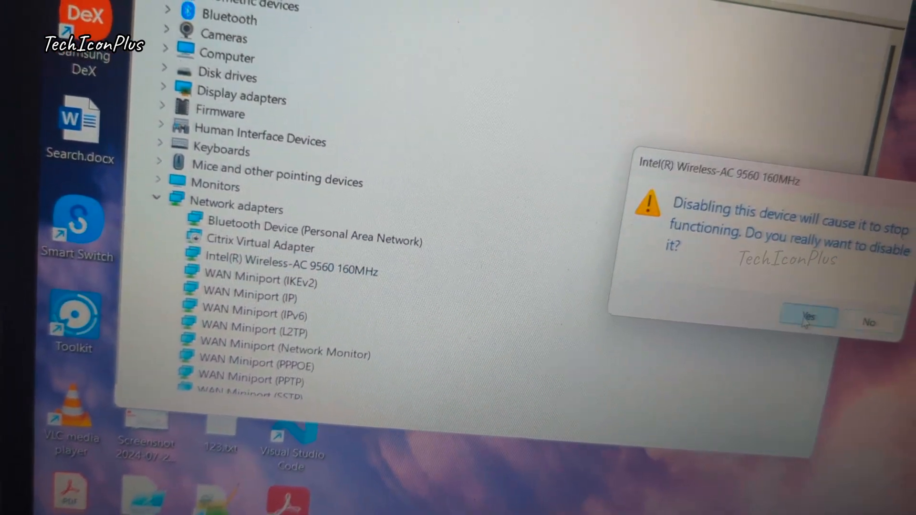
{"action": "left_click", "coordinate": [809, 318]}
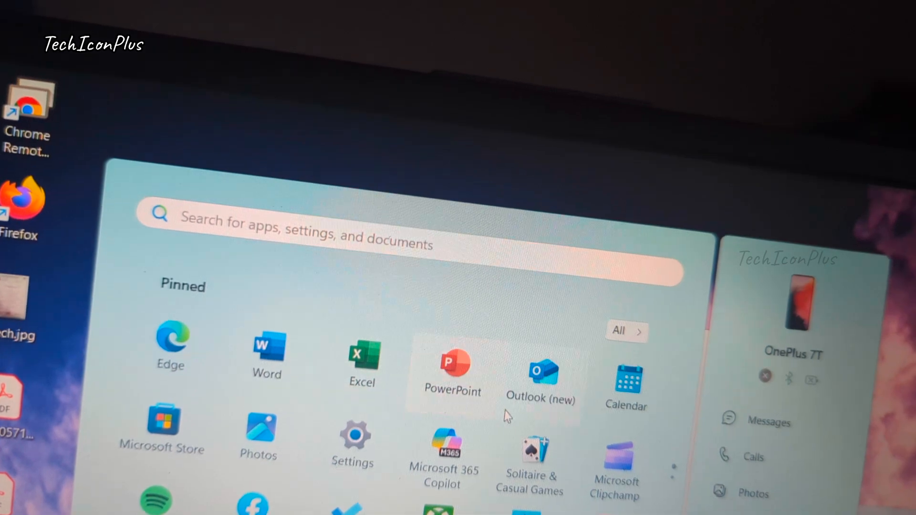
Step: In MyASUS, start the wireless connectivity checkup, running it even without Wi-Fi
{"action": "type", "text": "myasUS"}
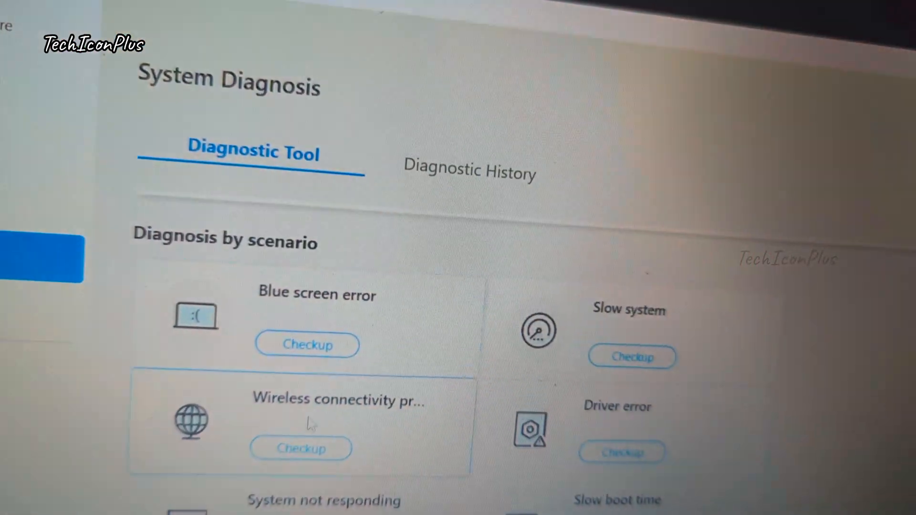
{"action": "left_click", "coordinate": [301, 448]}
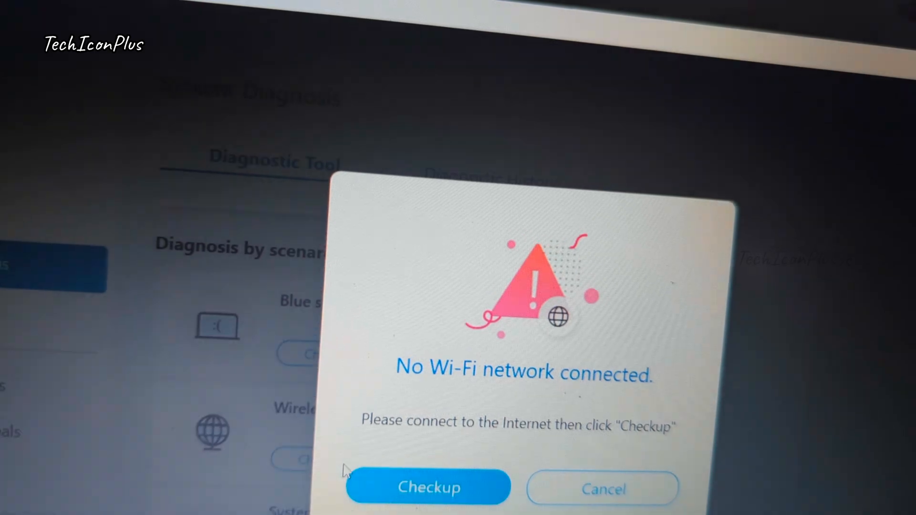
{"action": "left_click", "coordinate": [429, 487]}
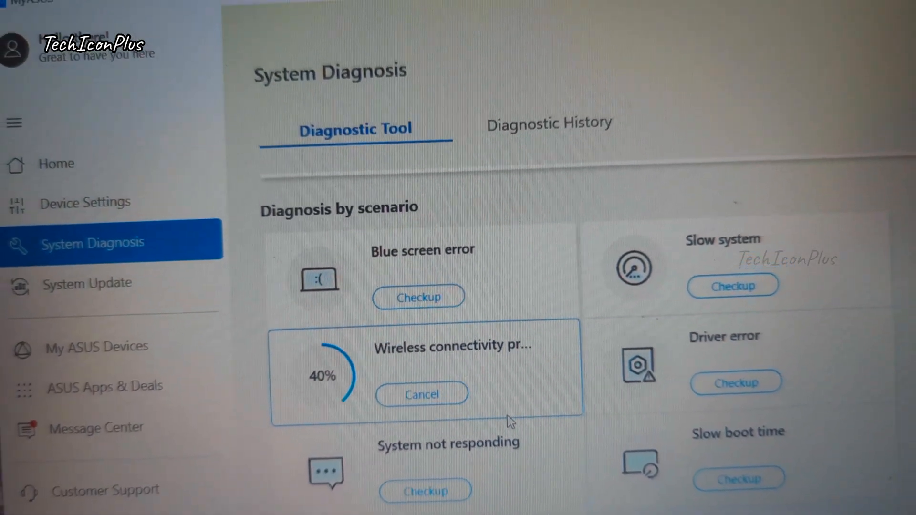
Step: Review the diagnosis result (0 problems, 1 suggestion) and mark it complete
{"action": "scroll", "scroll_direction": "down", "scroll_amount": 3}
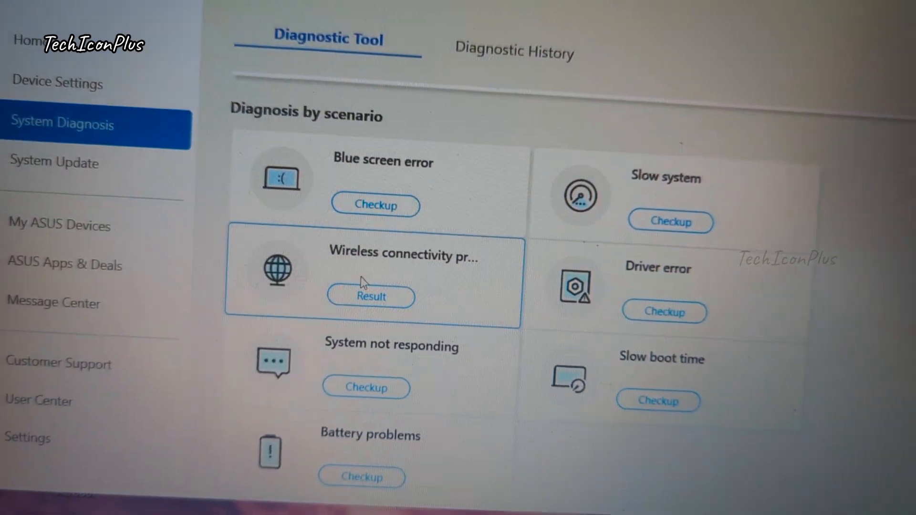
{"action": "left_click", "coordinate": [371, 296]}
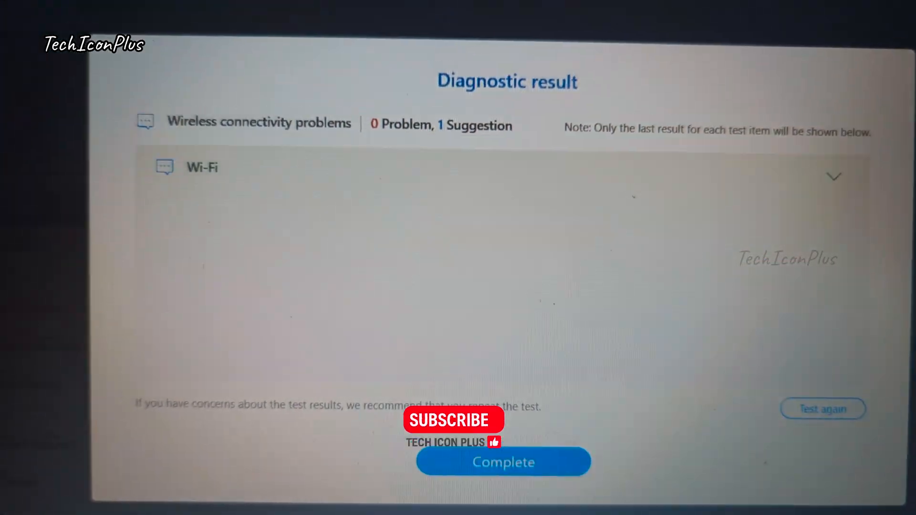
{"action": "left_click", "coordinate": [834, 176]}
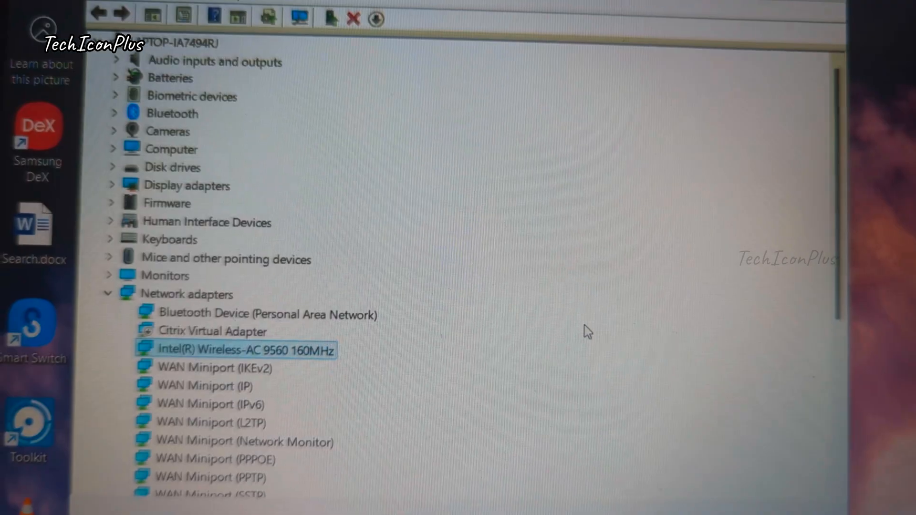
Step: Show the Intel Wireless-AC 9560 driver details: Intel, 31-01-2022, version 22.120.0.3
{"action": "right_click", "coordinate": [245, 349]}
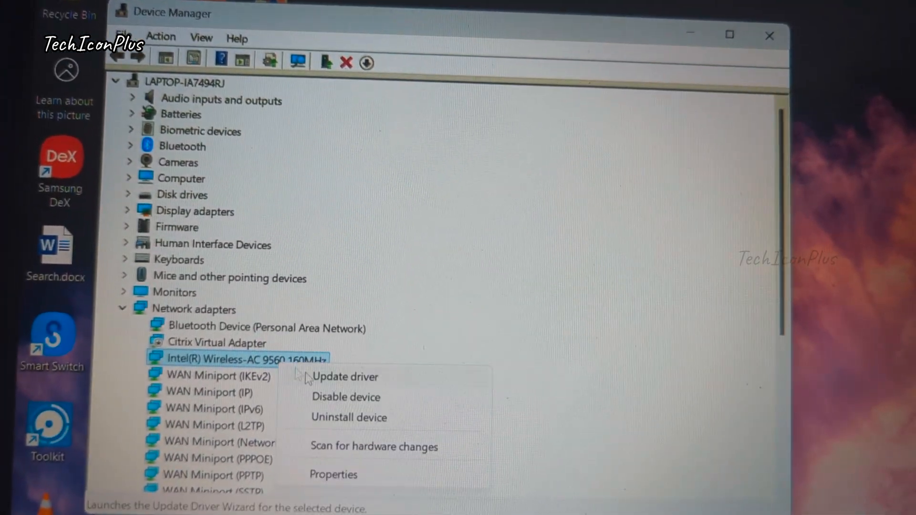
{"action": "left_click", "coordinate": [346, 377]}
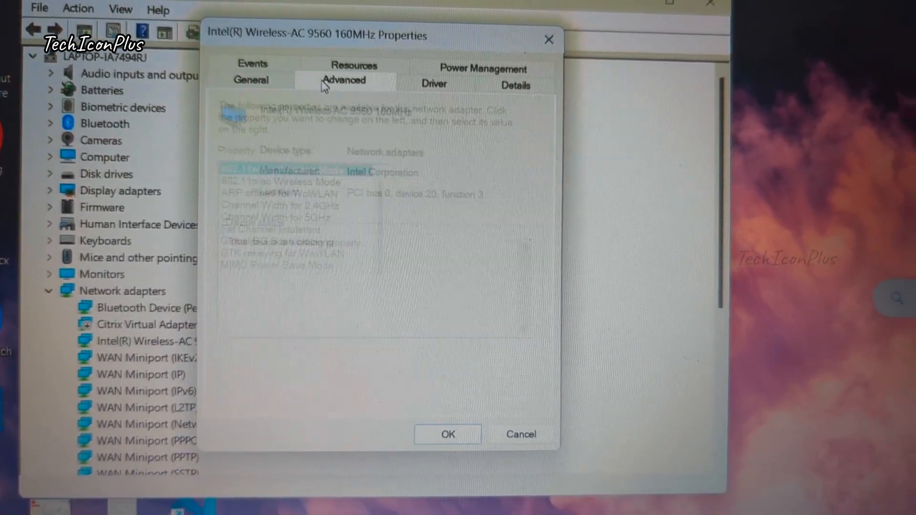
{"action": "left_click", "coordinate": [429, 85]}
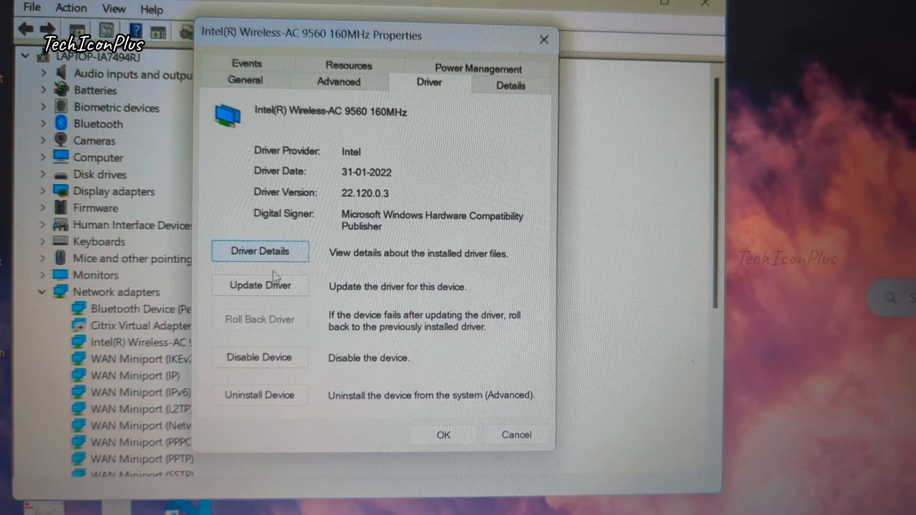
{"action": "left_click", "coordinate": [260, 287]}
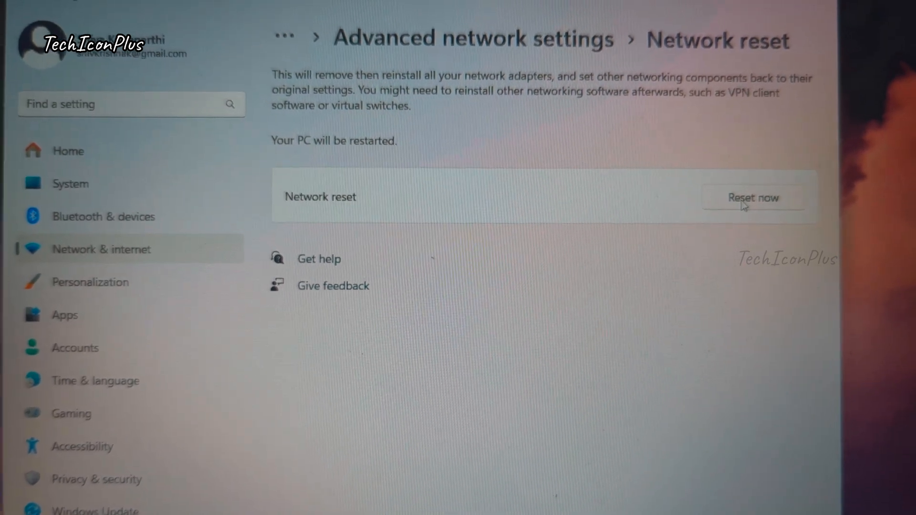
Step: Start the network reset with Reset now on the Network reset page
{"action": "left_click", "coordinate": [753, 197]}
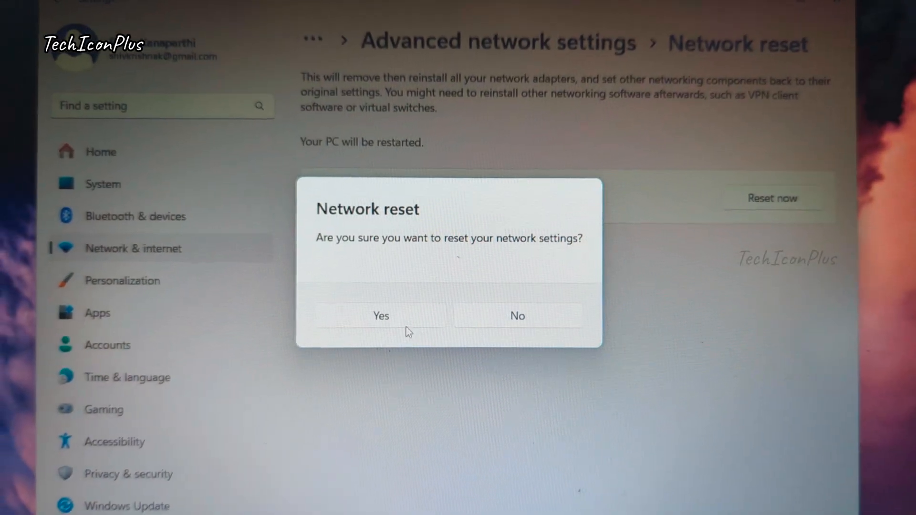